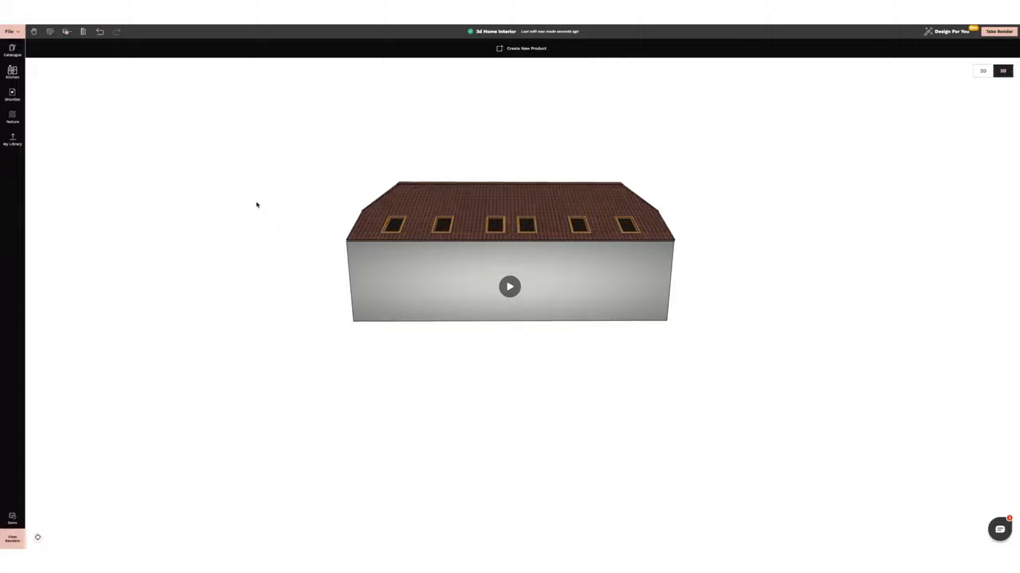
# Show the File > Settings options for wall thickness, snapping and Auto Hide Wall.
pyautogui.click(509, 287)
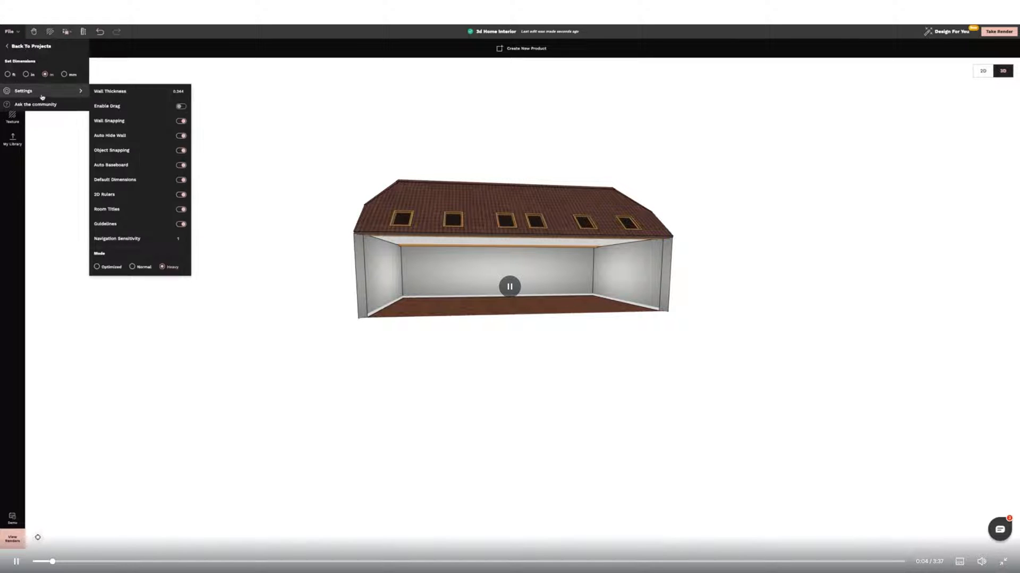
pyautogui.click(182, 135)
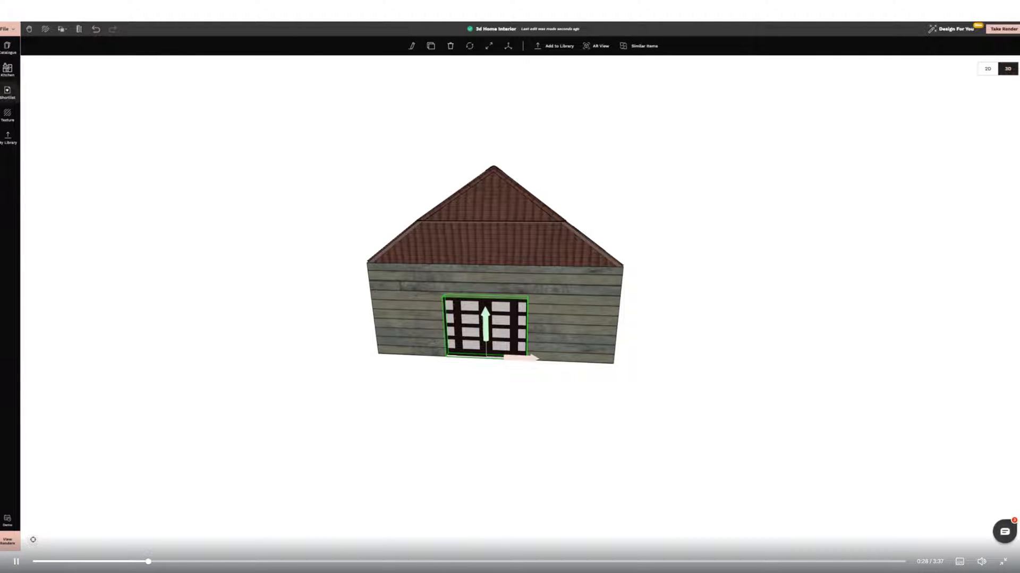
# Pick a black wood texture for the double door from the texture library.
pyautogui.click(6, 116)
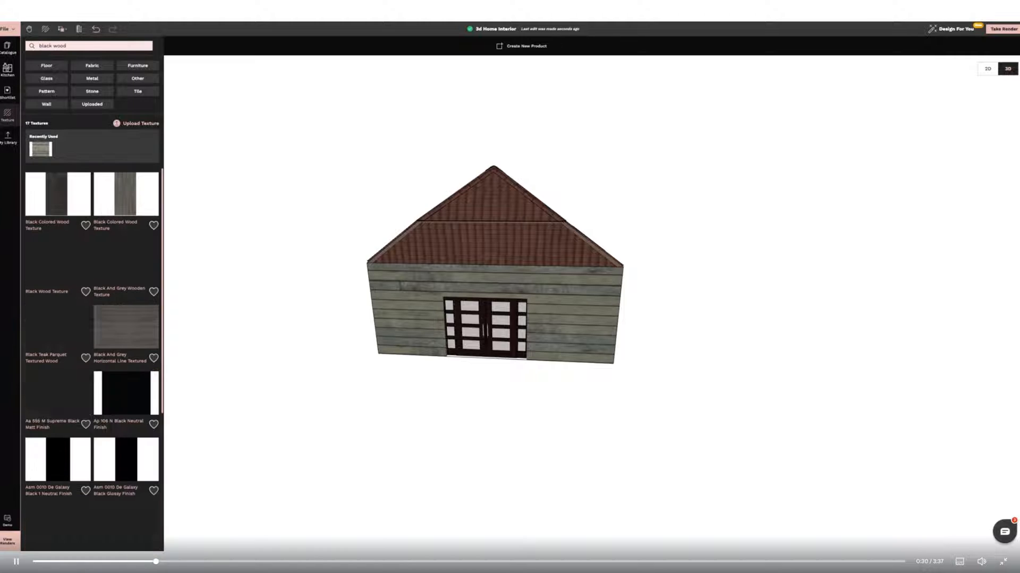
pyautogui.click(57, 193)
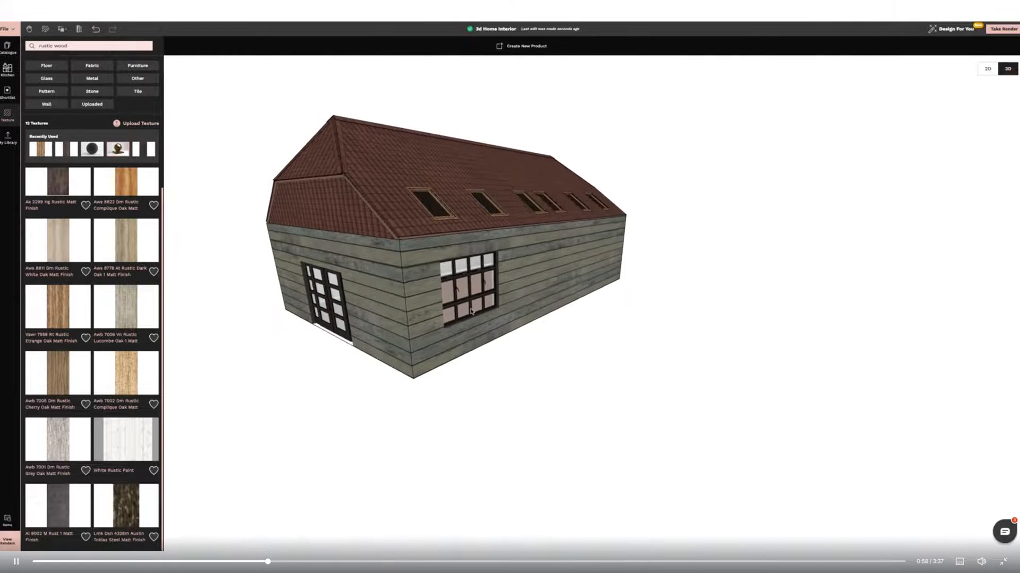
# Apply the rustic wood texture to the new gridded window.
pyautogui.click(468, 283)
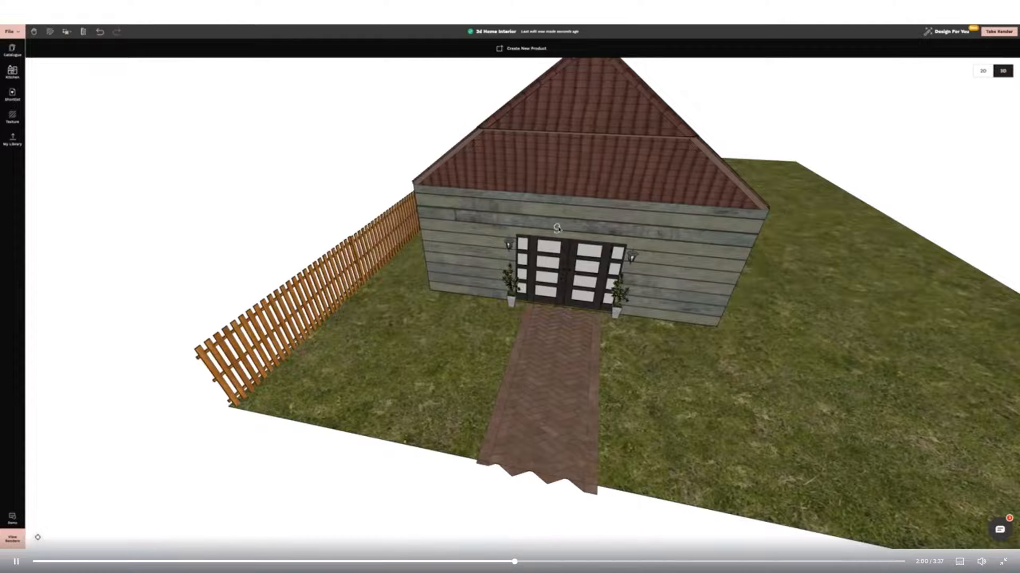
# Place house digits 9, 8 and 4 above the door and apply rustic wood texture.
pyautogui.click(12, 49)
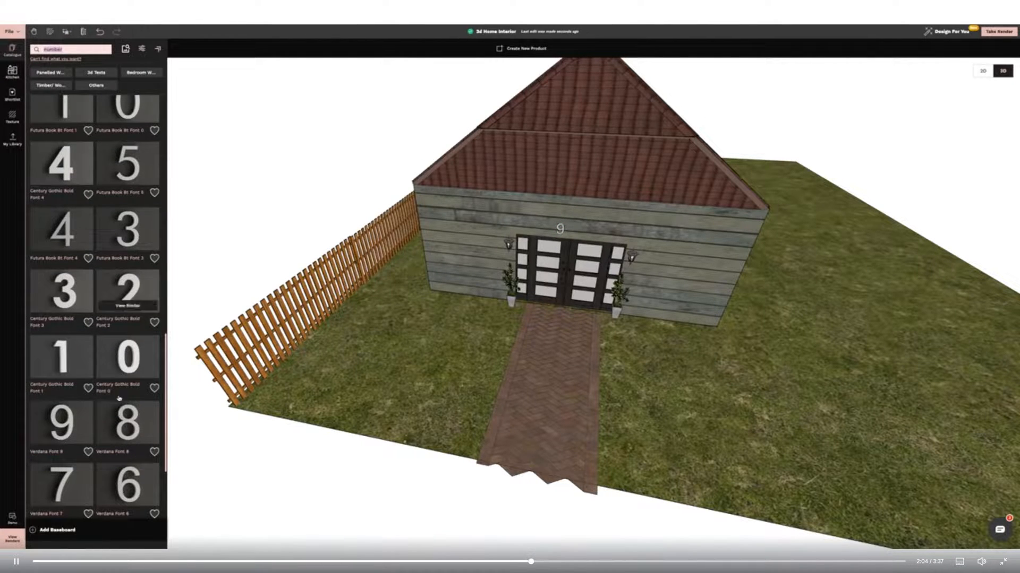
pyautogui.scroll(-3)
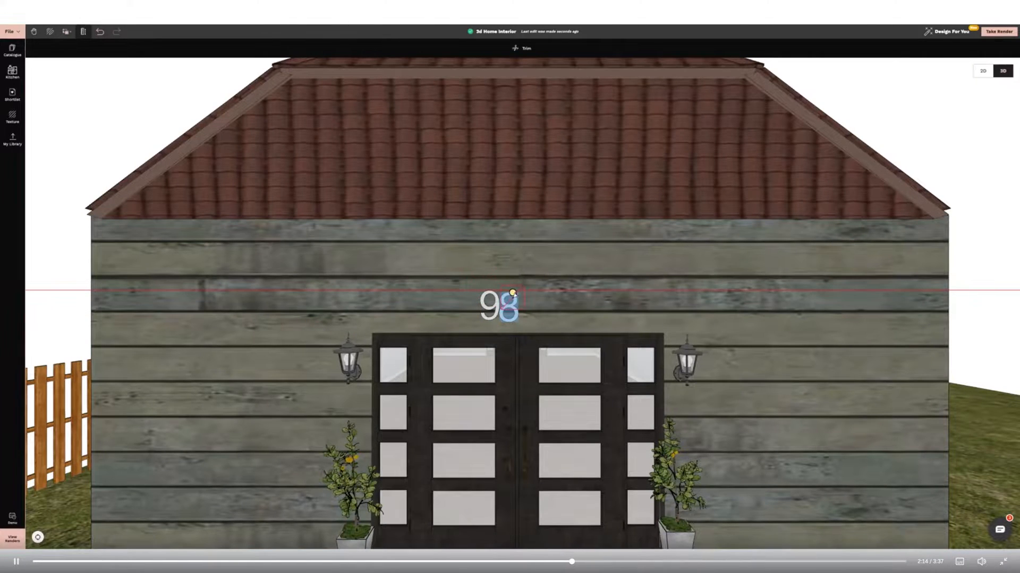
pyautogui.click(499, 302)
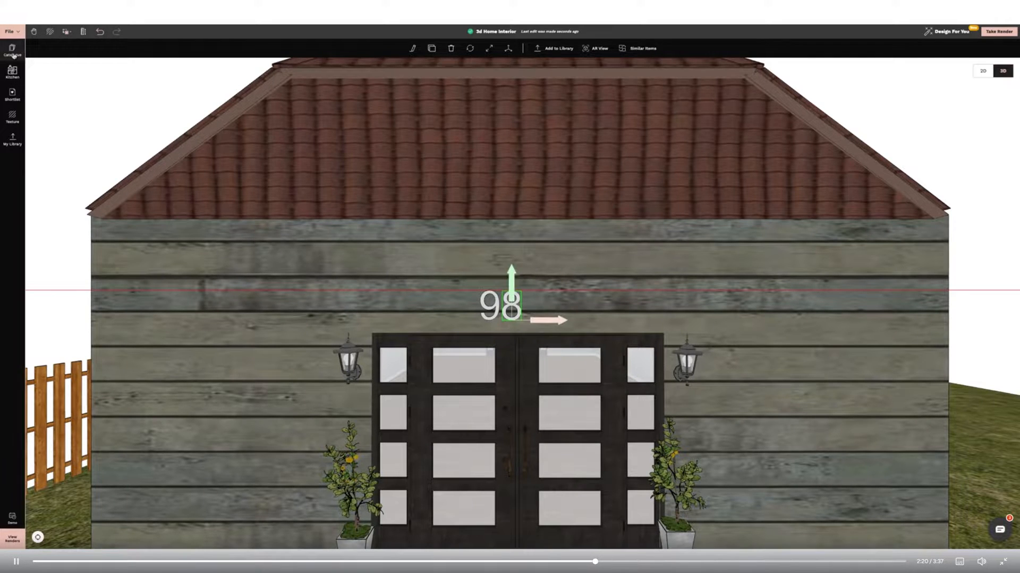
pyautogui.click(11, 50)
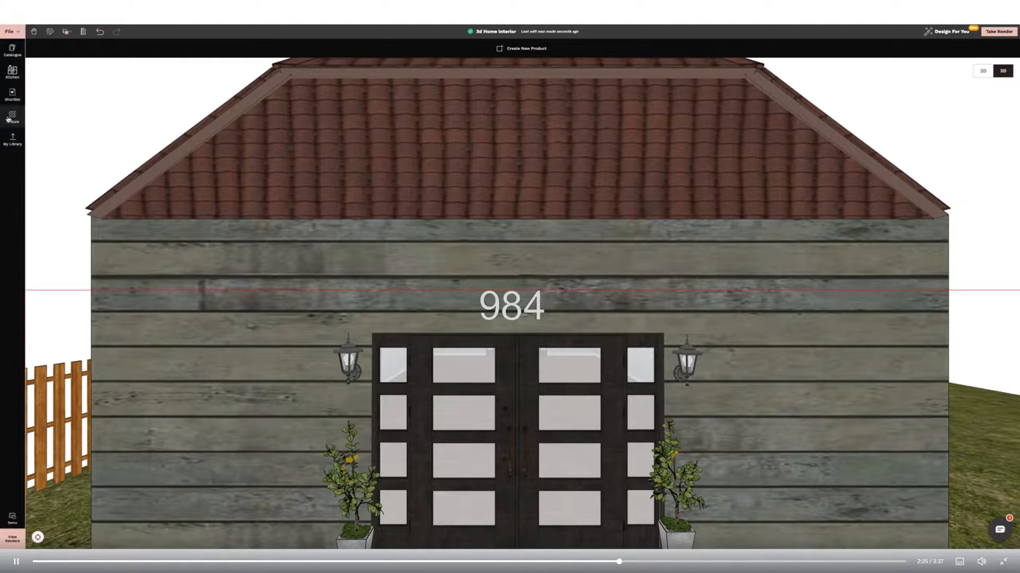
pyautogui.click(11, 117)
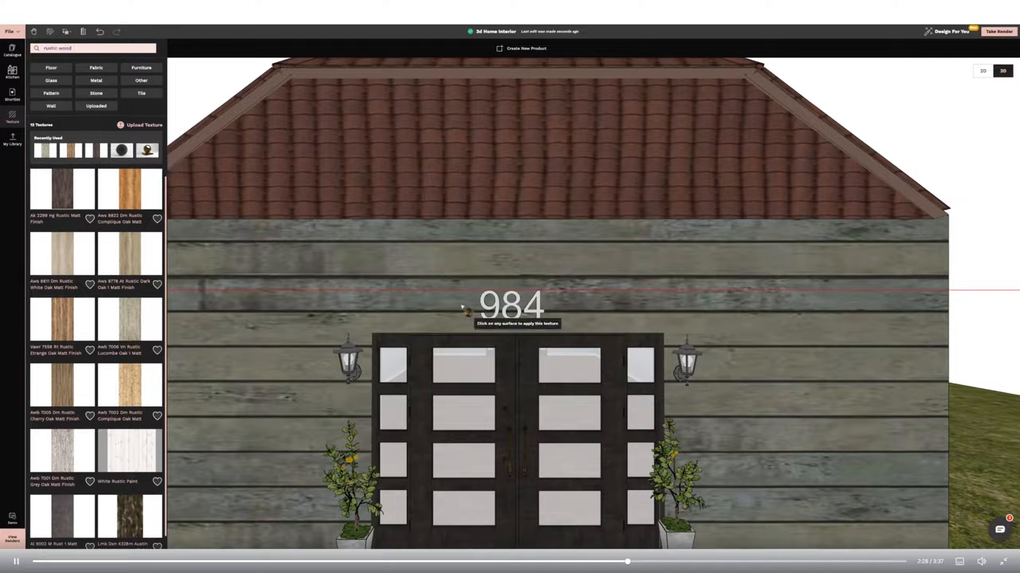
pyautogui.click(510, 306)
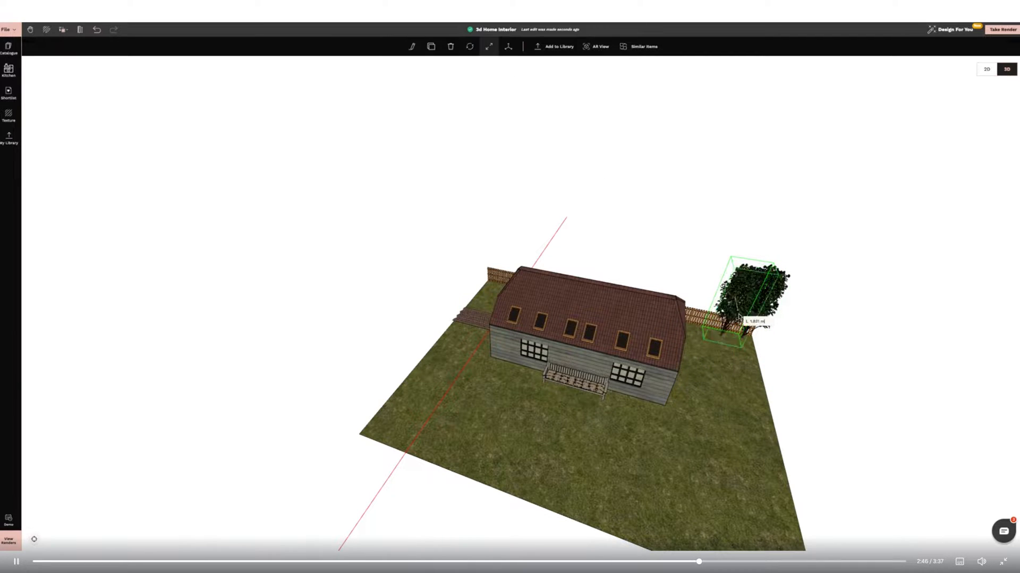
# Resize the newly placed tree near the rear fence with the scale tool.
pyautogui.click(469, 46)
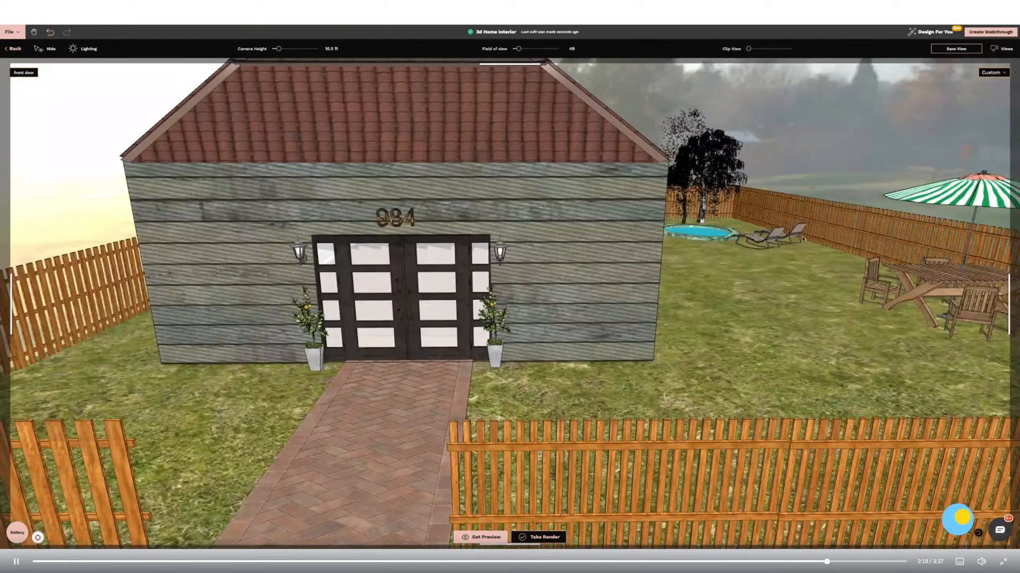
# Use Sunset Sunrise lighting rotated to 0° and start a 4K render of the front view.
pyautogui.click(89, 48)
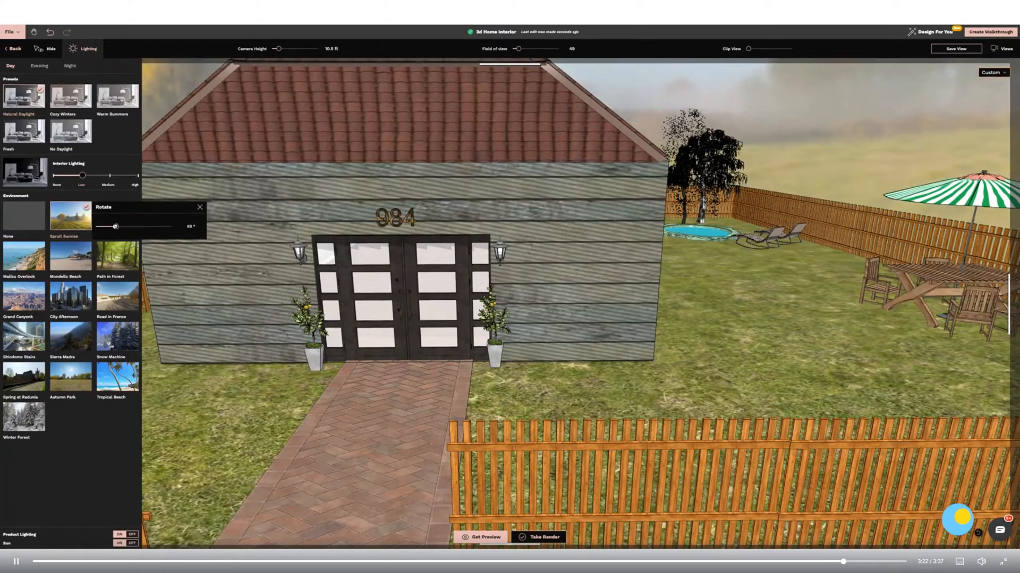
pyautogui.moveTo(116, 226); pyautogui.dragTo(97, 226)
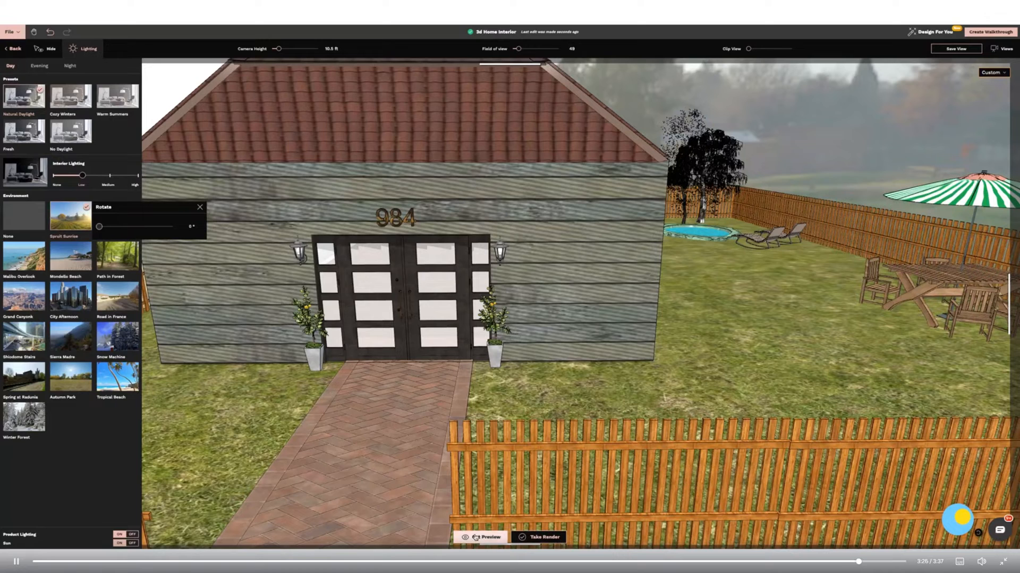
pyautogui.click(543, 536)
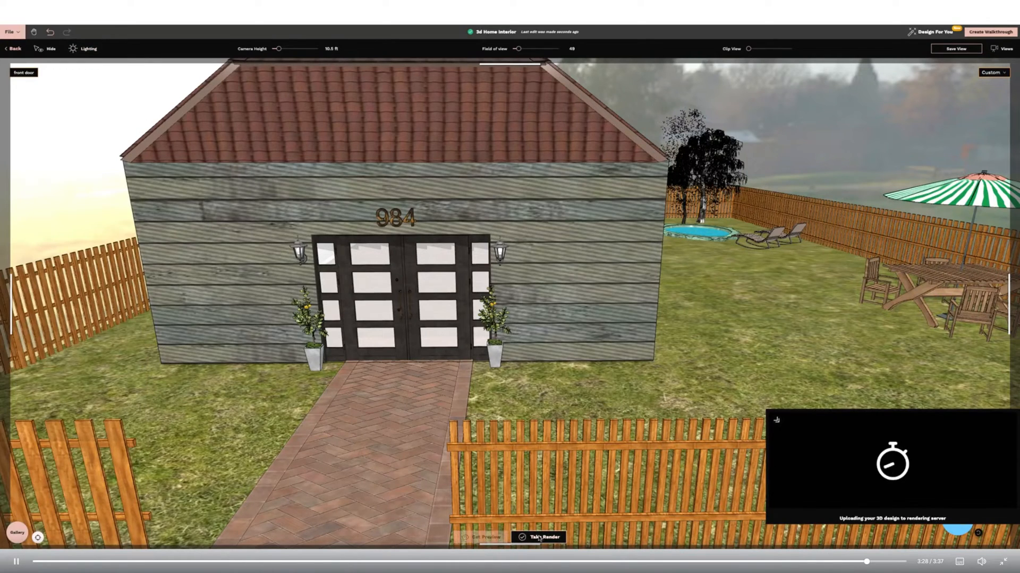
pyautogui.click(542, 537)
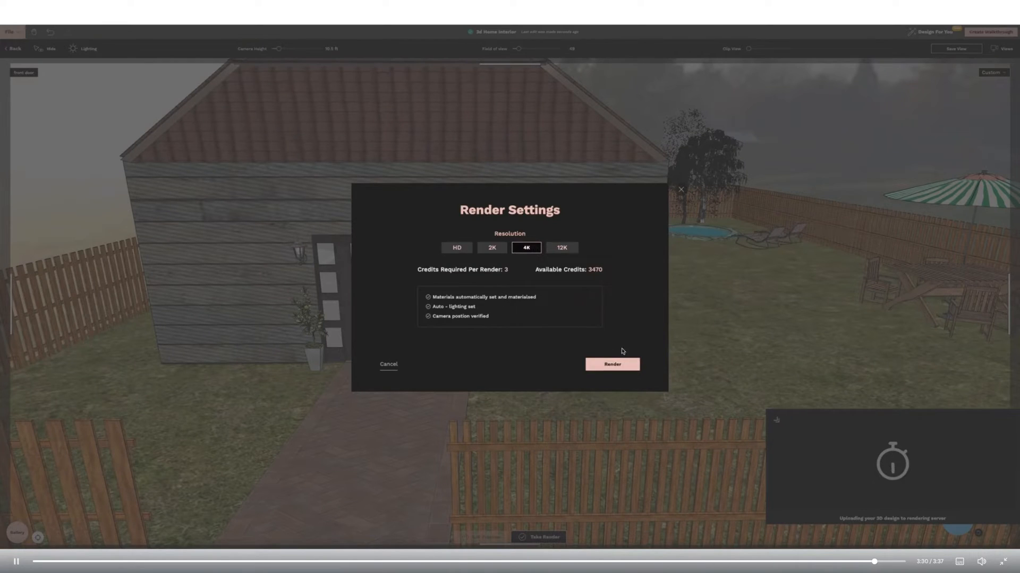